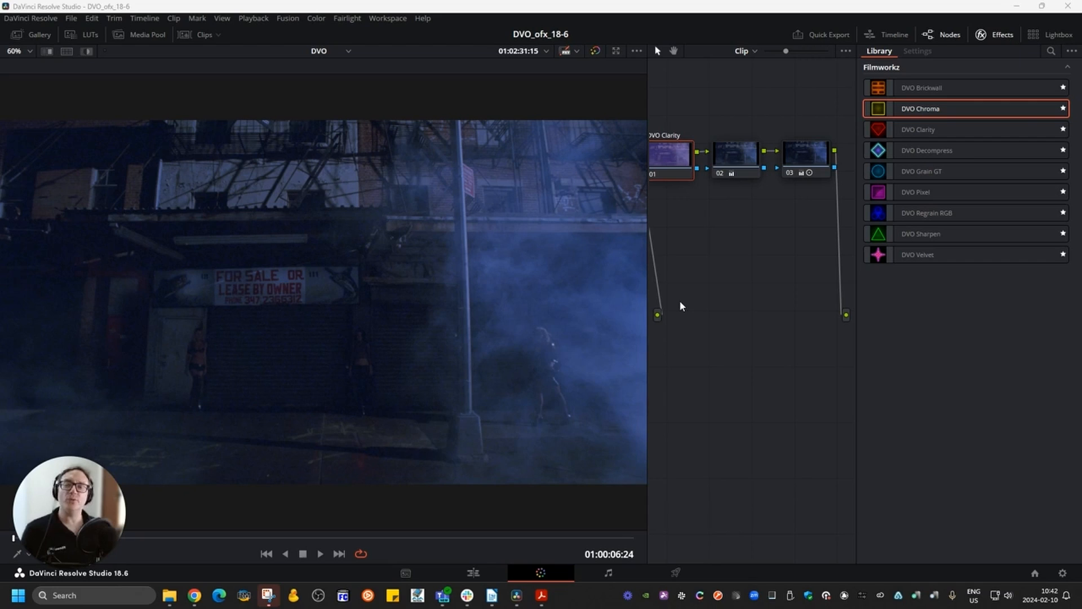
mouse_move(491, 300)
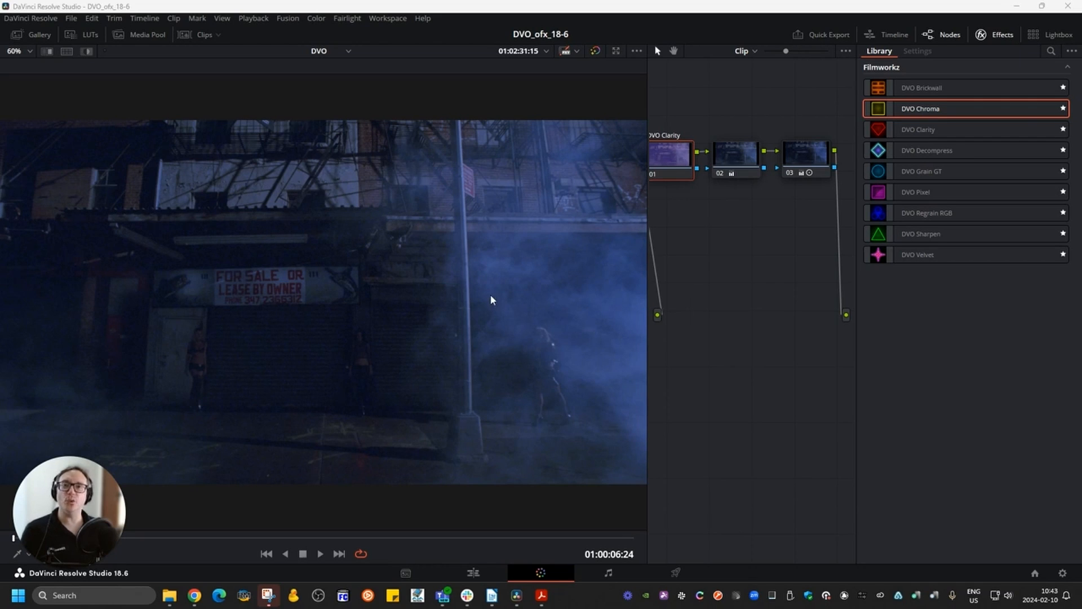
mouse_move(459, 248)
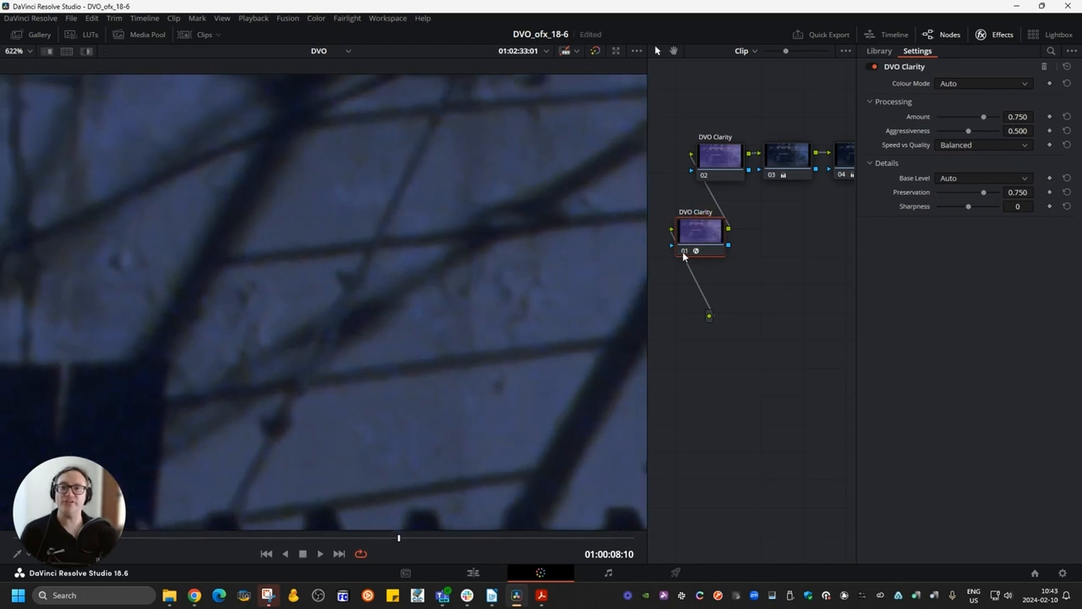
Step: Bypass DVO Clarity node 01 to show the zoomed foggy figure's original grain
click(697, 250)
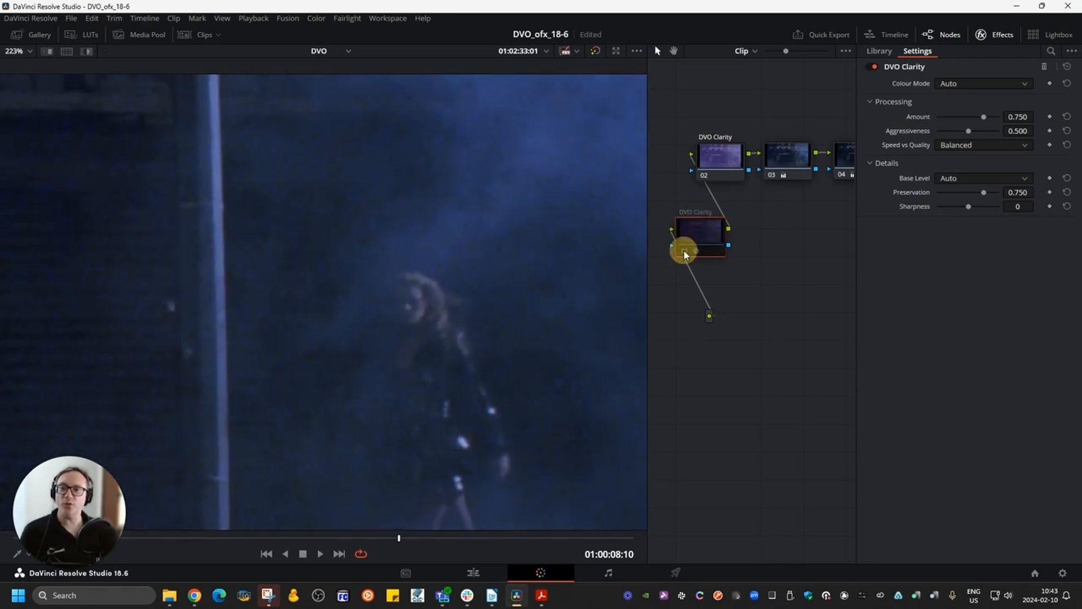
Step: Re-enable DVO Clarity node 01 to restore grain reduction on the foggy close-up
click(699, 235)
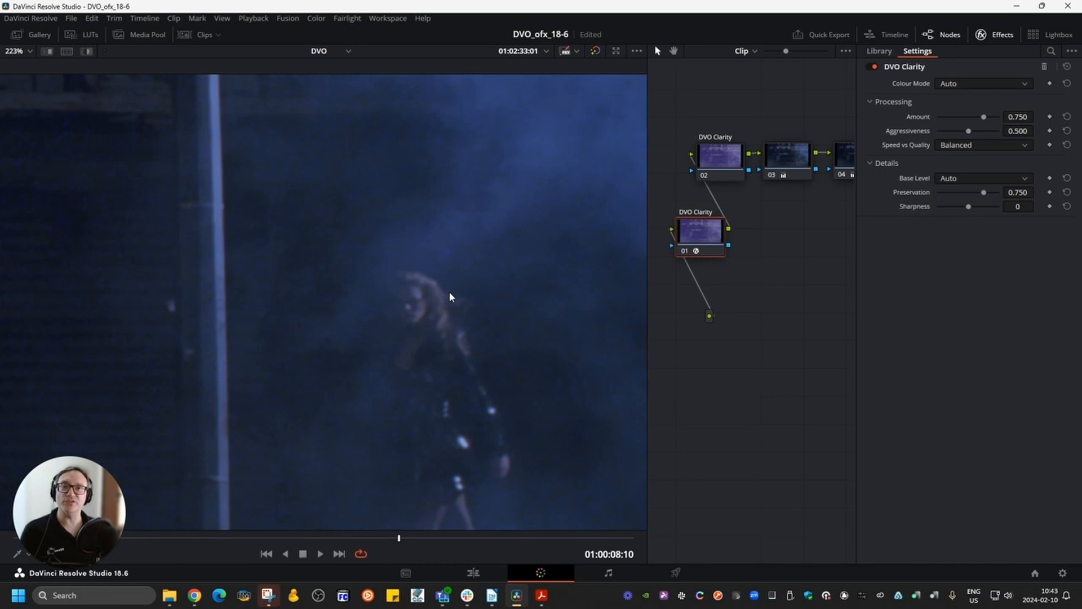
mouse_move(646, 261)
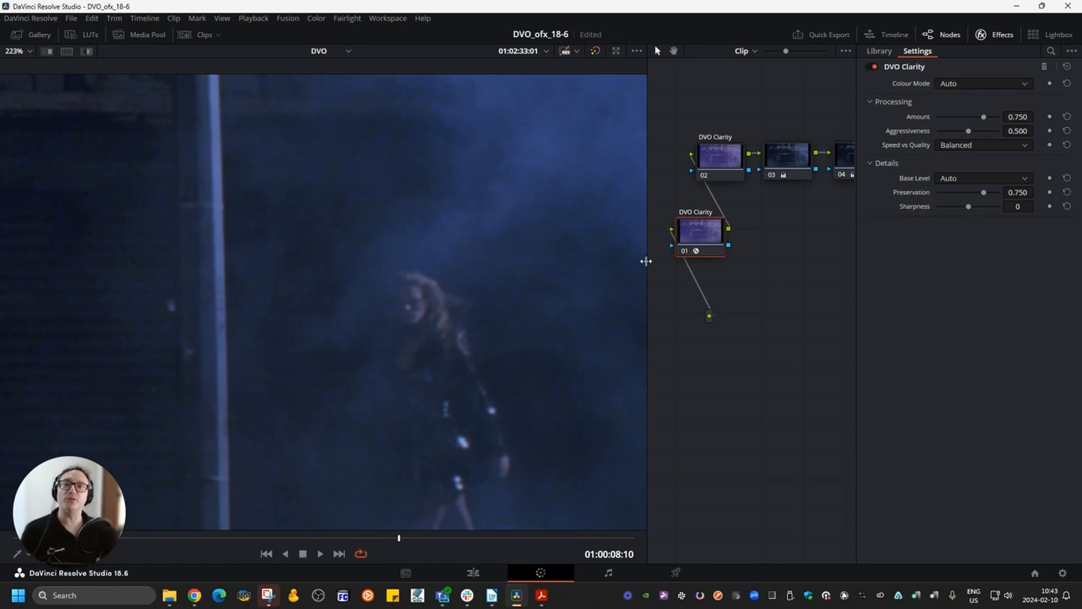
mouse_move(574, 212)
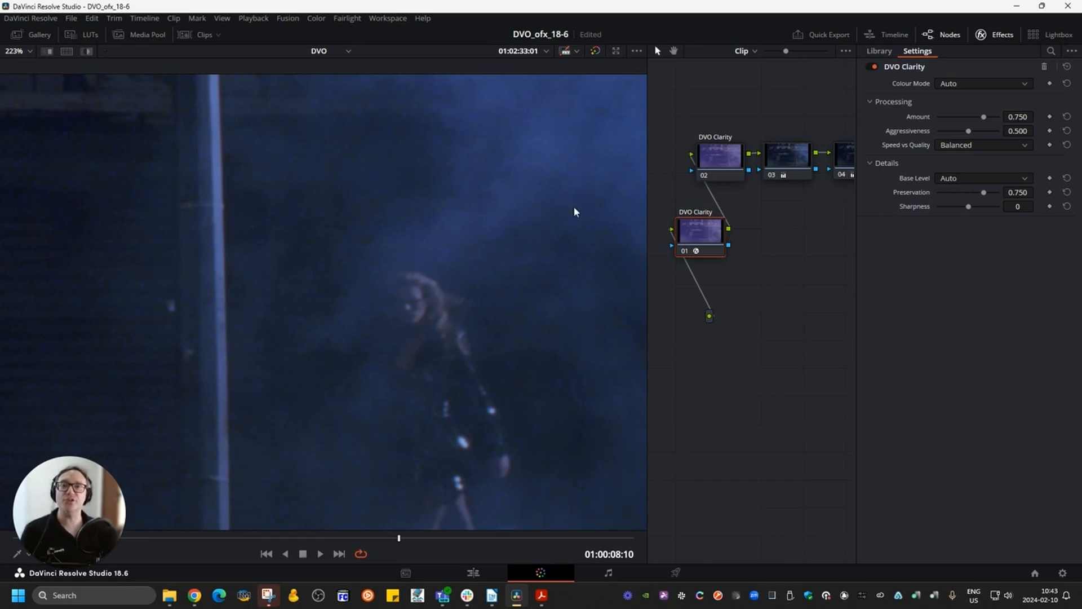
mouse_move(568, 214)
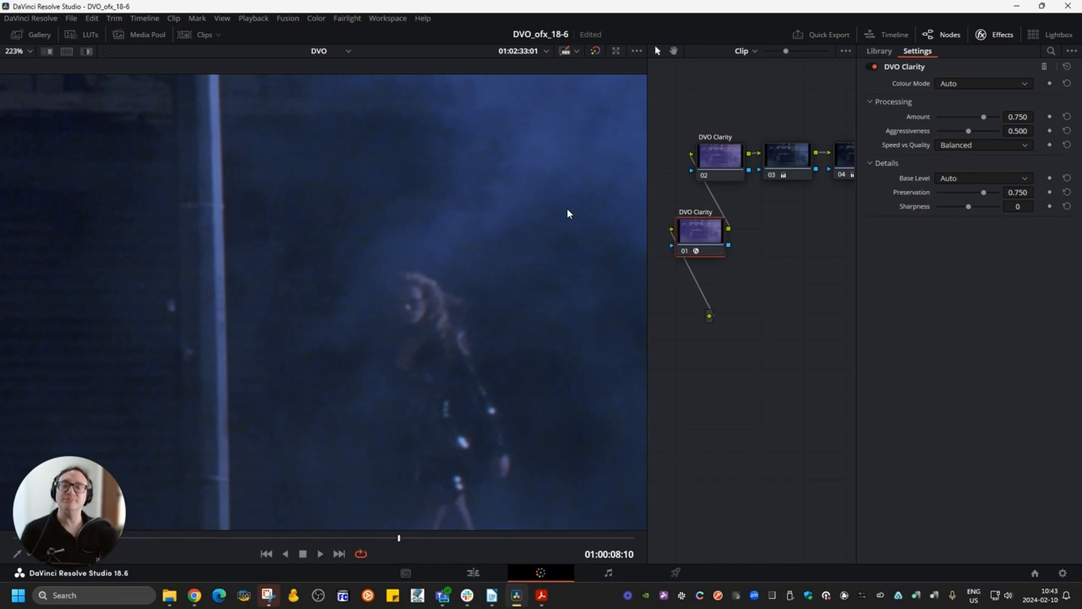